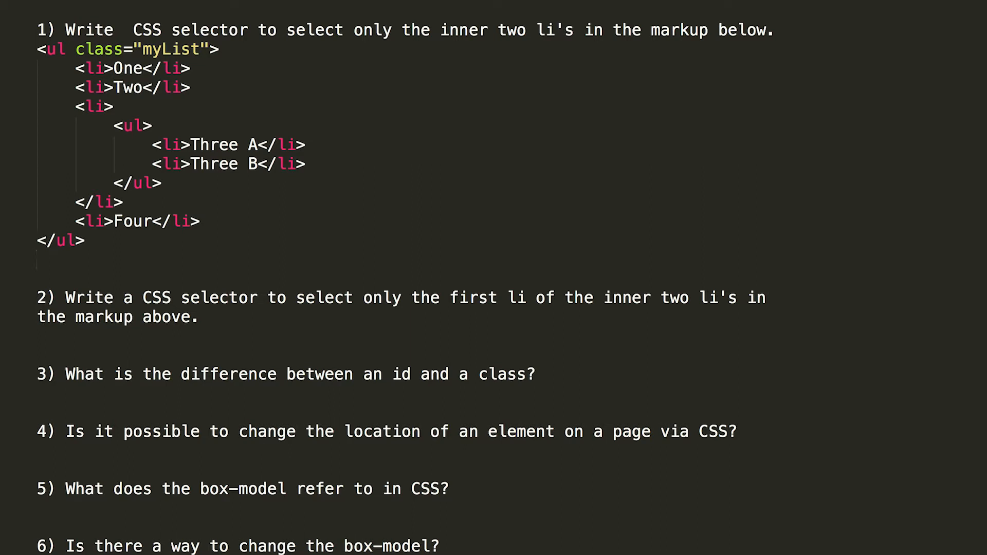
# Step: Type the three question-1 selectors: .myList ul li, ul li ul li, and li ul > li
pyautogui.write('.')
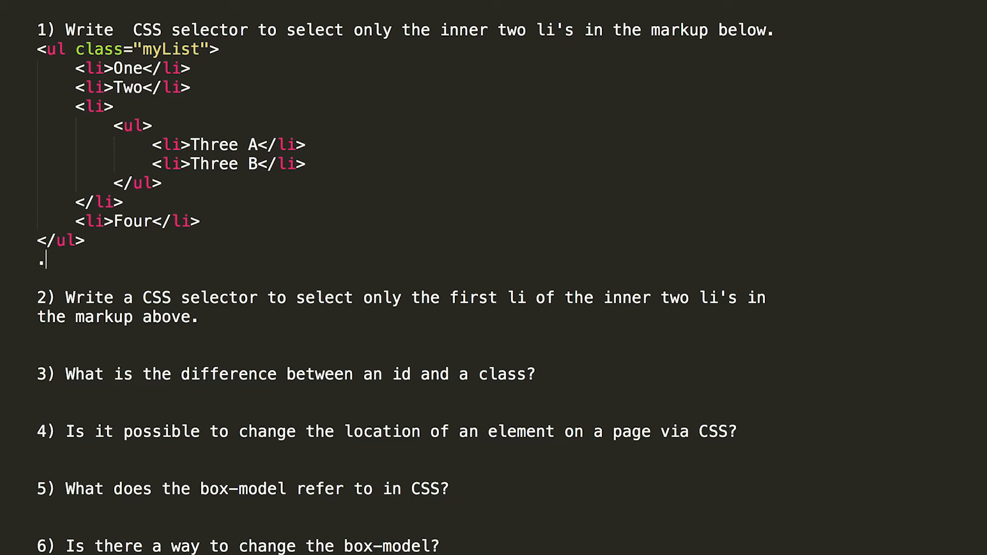
pyautogui.write('myList')
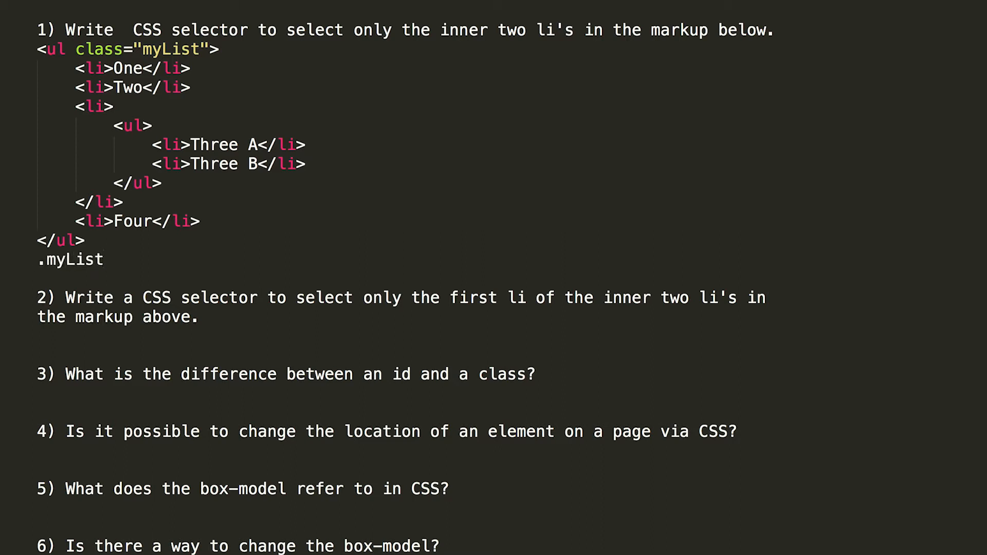
pyautogui.write('ul li')
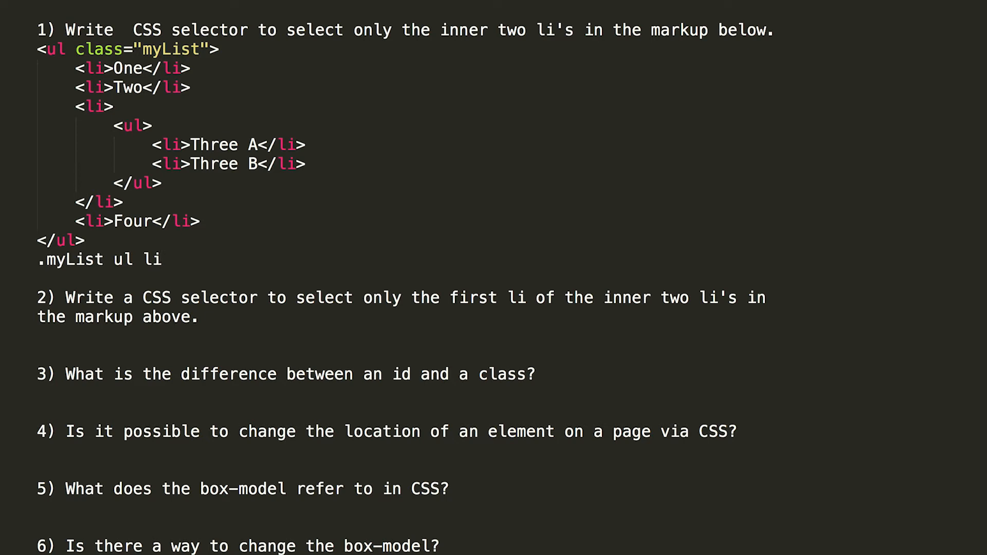
pyautogui.write('ul li ul li')
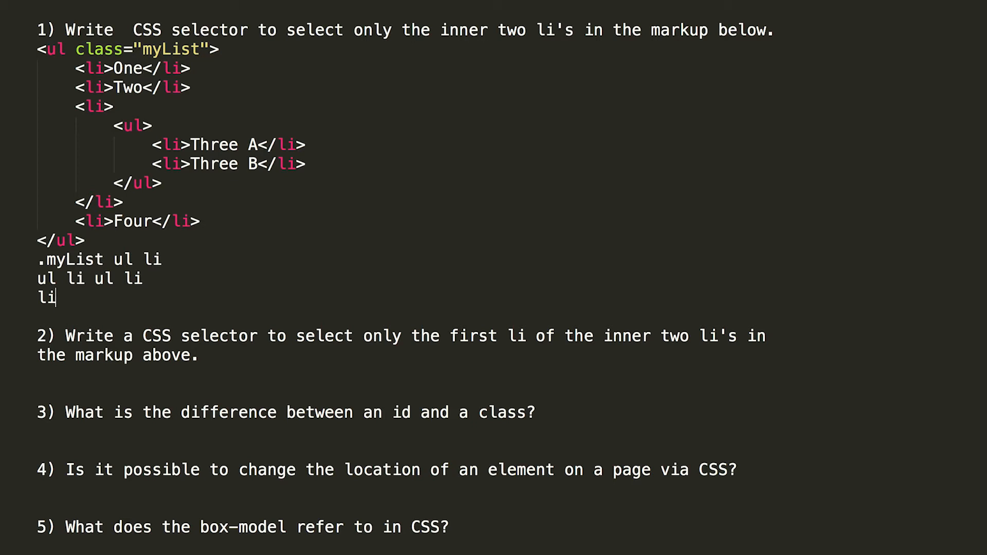
pyautogui.write('ul >')
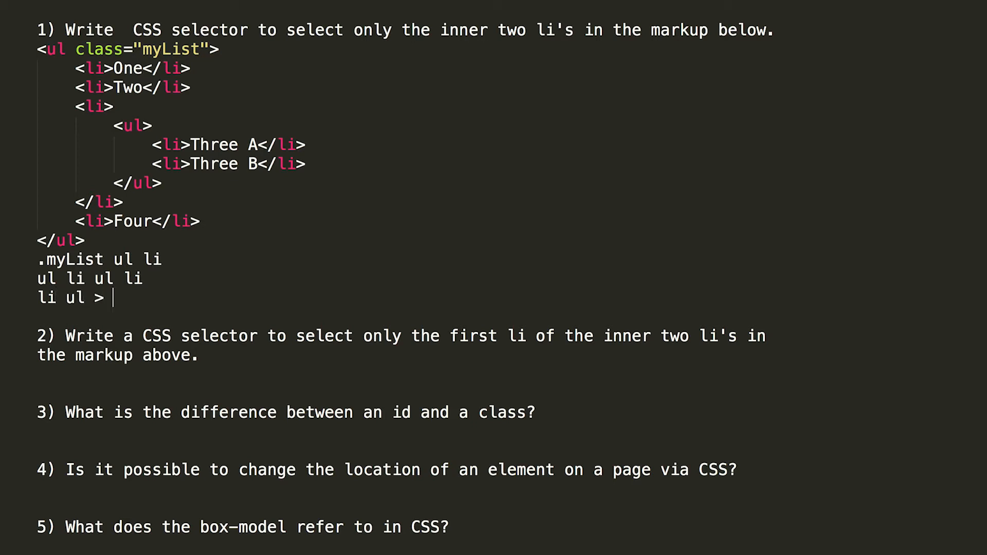
pyautogui.write('li')
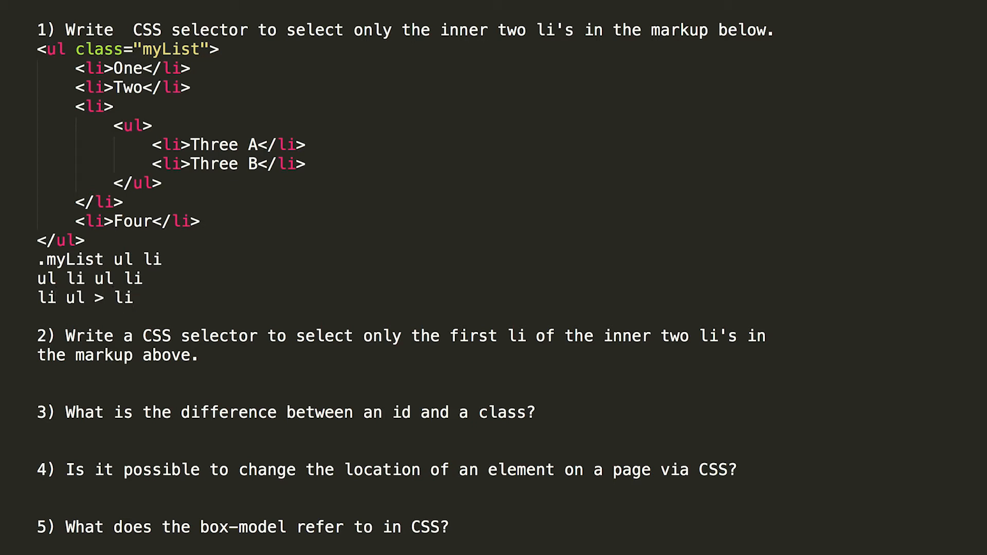
pyautogui.moveTo(100, 245)
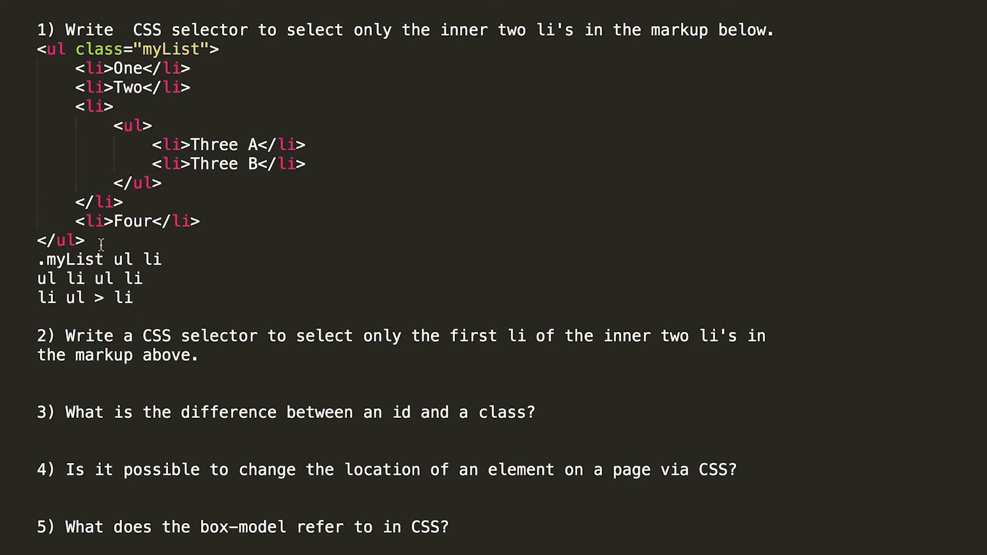
pyautogui.moveTo(126, 286)
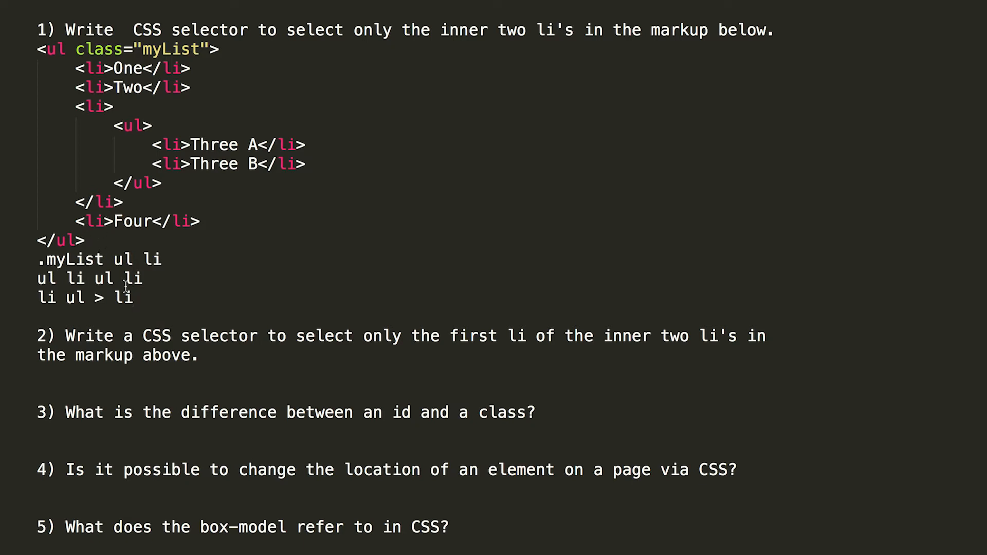
pyautogui.moveTo(104, 338)
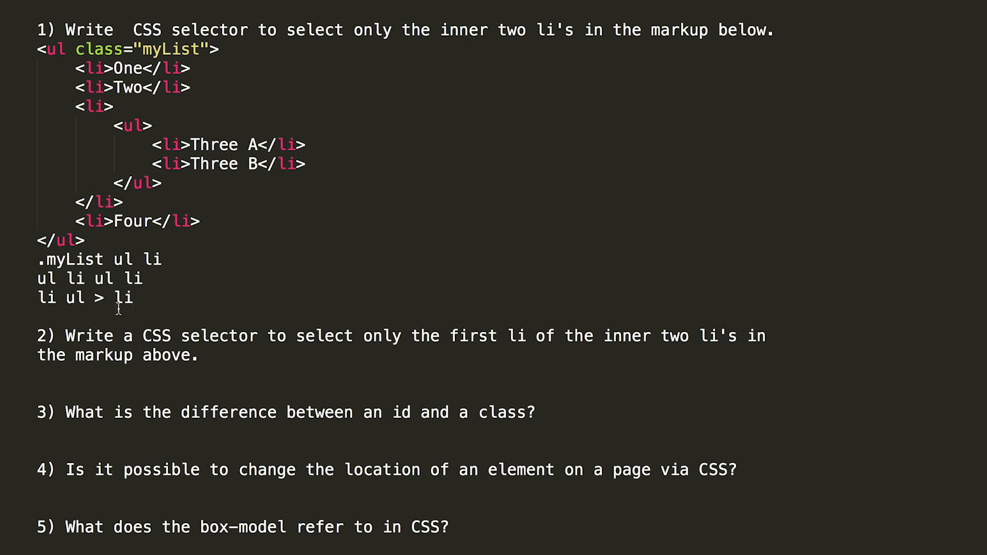
# Step: Type ul li ul li:first-child on the blank line under question 2
pyautogui.click(38, 374)
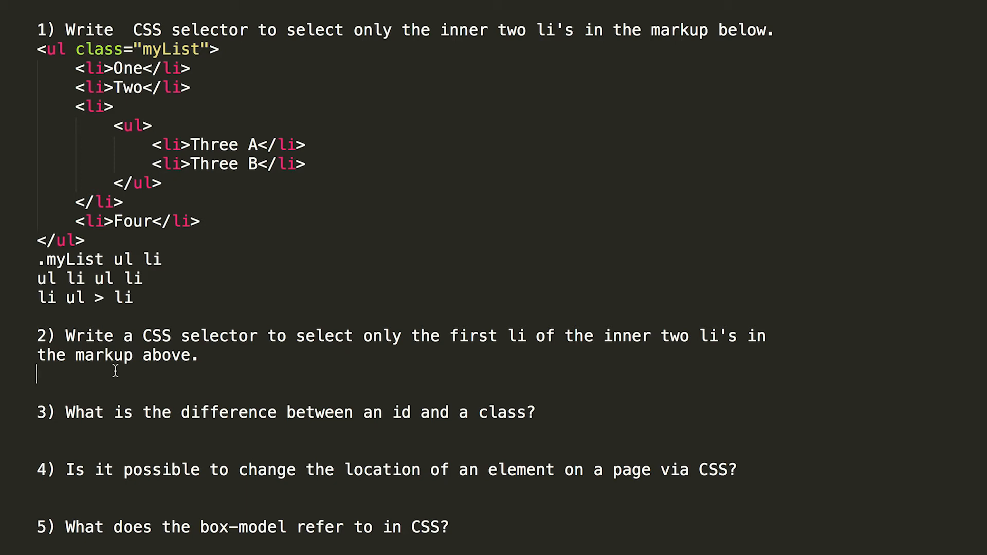
pyautogui.write('ul li ul li:')
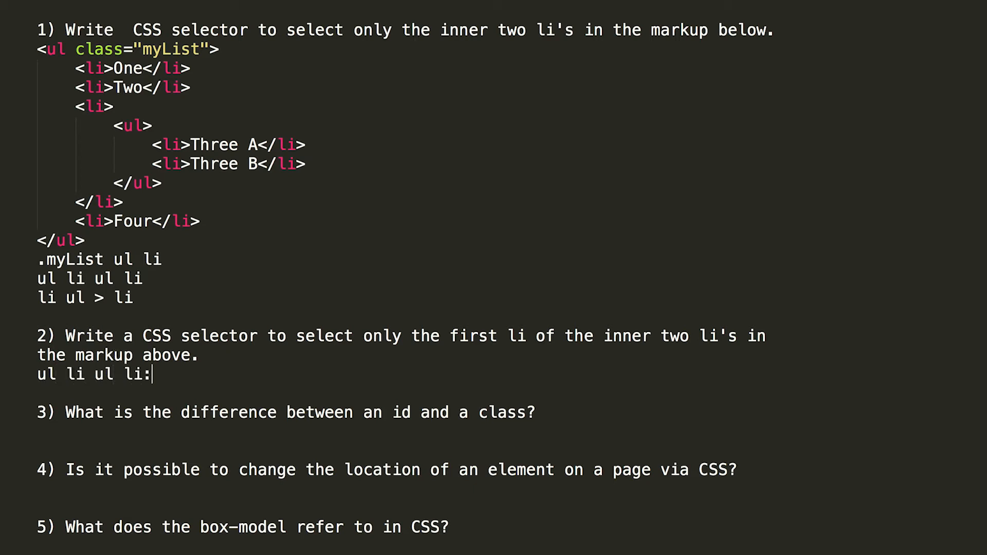
pyautogui.write('first-child')
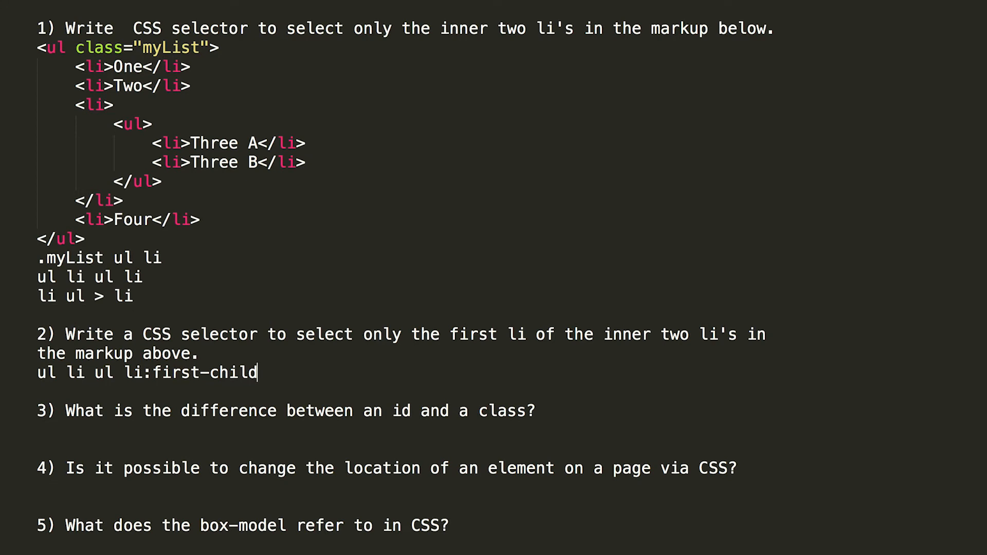
pyautogui.scroll(-3)
pyautogui.write('position and float')
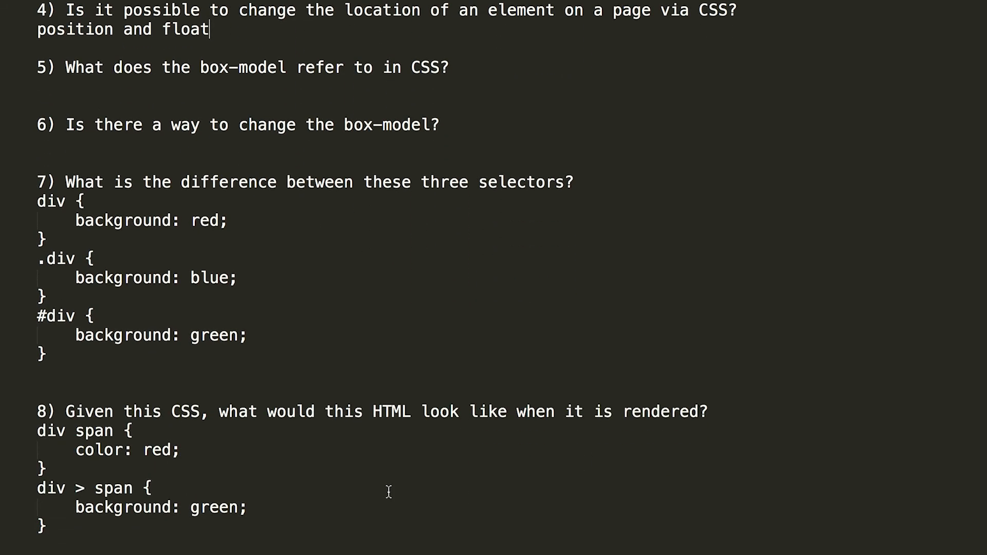
# Step: Scroll down until question 8 and its two-div HTML snippet are fully visible
pyautogui.scroll(-3)
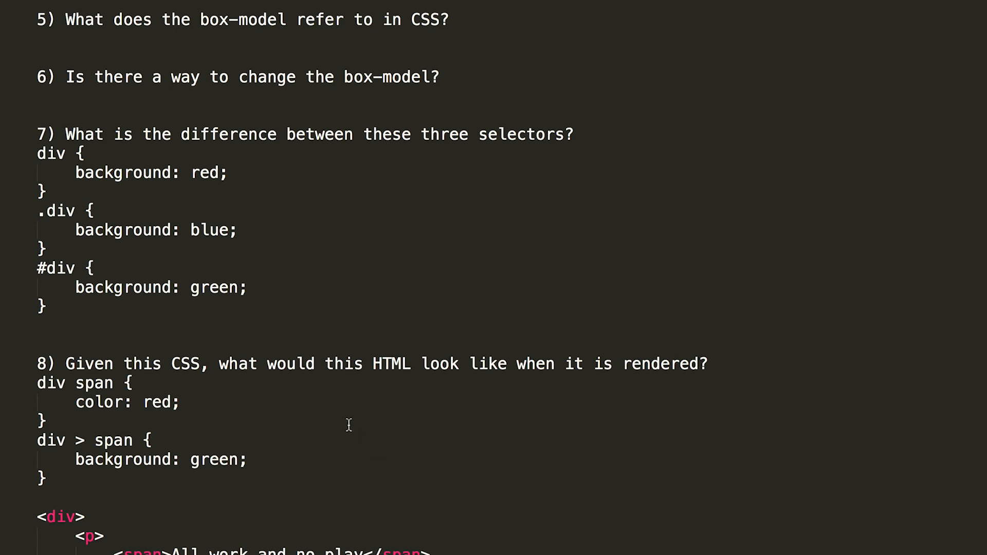
pyautogui.scroll(-3)
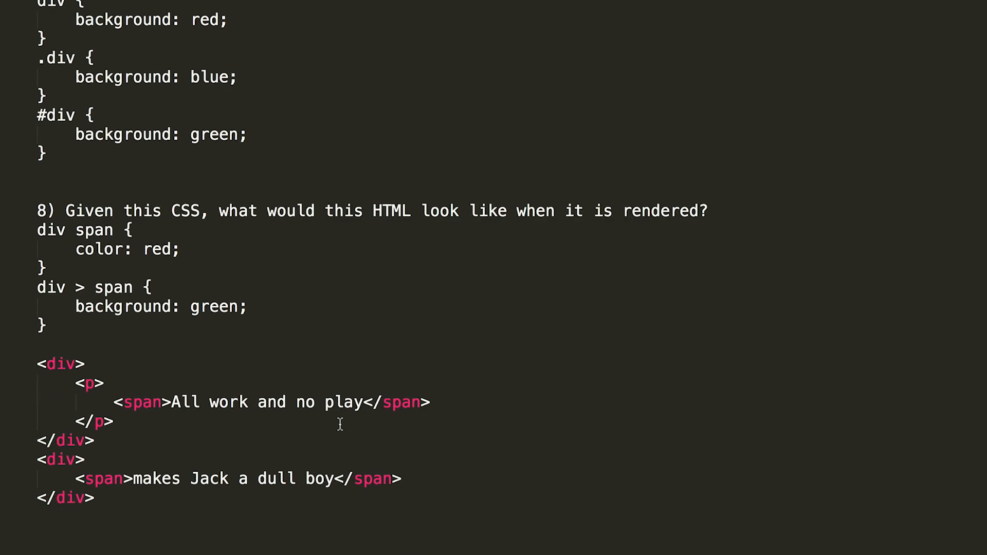
pyautogui.scroll(-3)
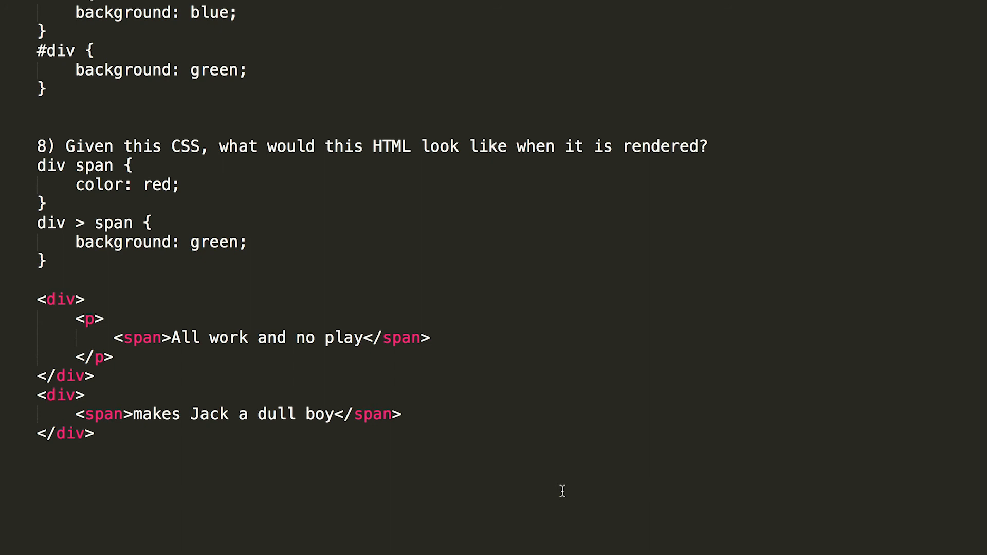
pyautogui.moveTo(53, 222)
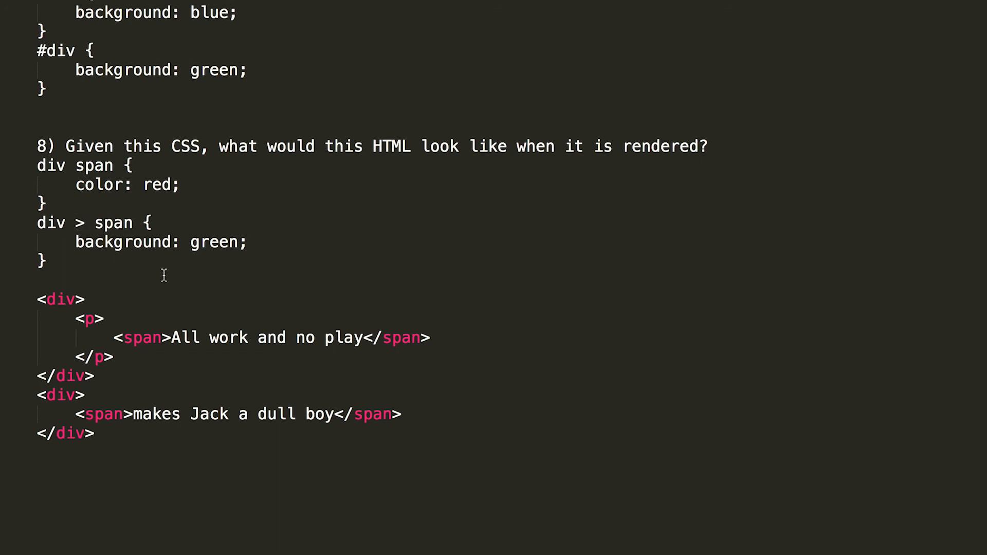
pyautogui.moveTo(94, 166)
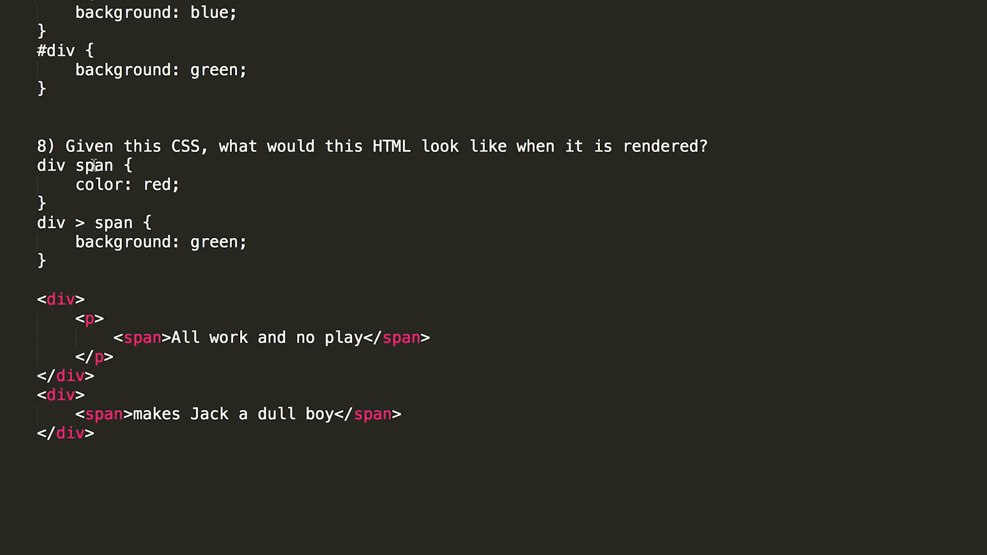
pyautogui.moveTo(45, 168)
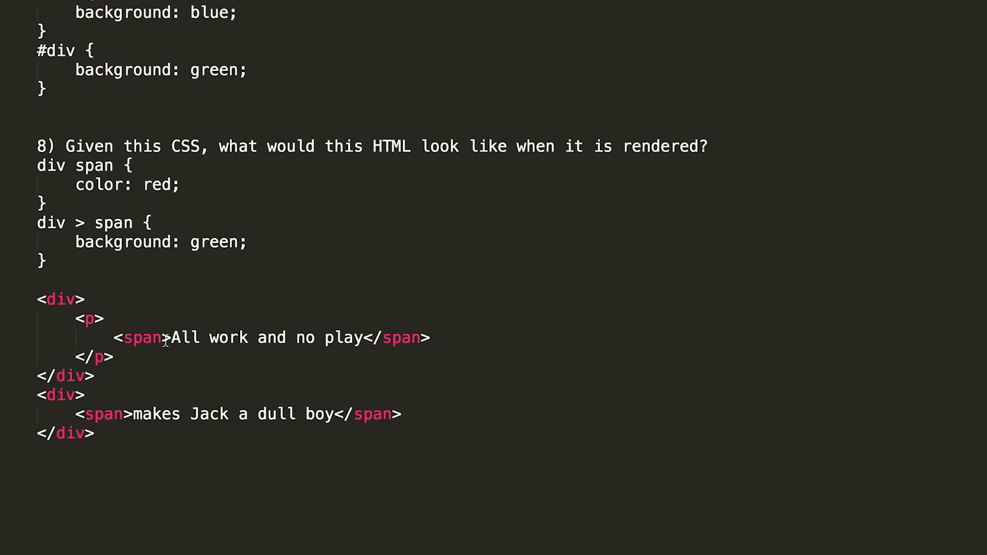
pyautogui.moveTo(305, 338)
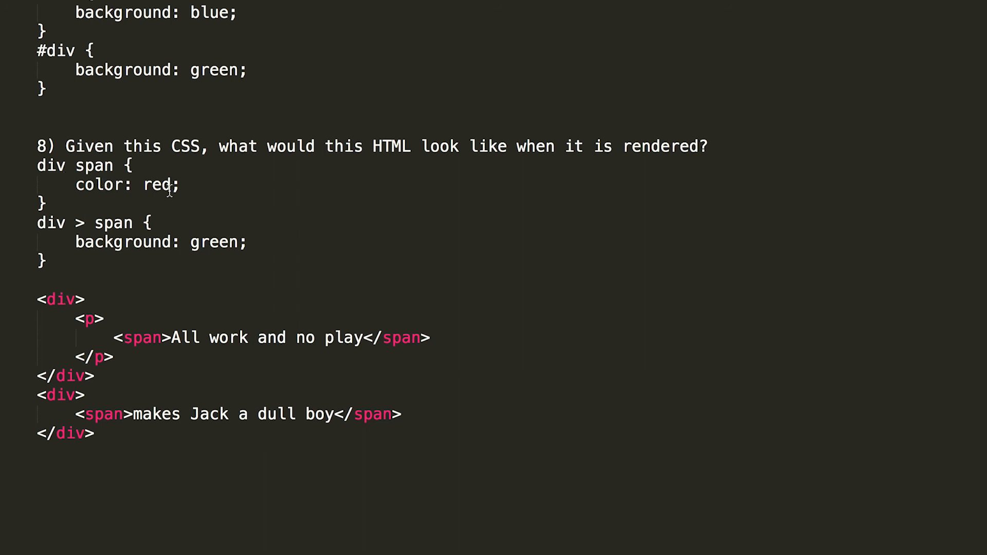
pyautogui.moveTo(182, 337)
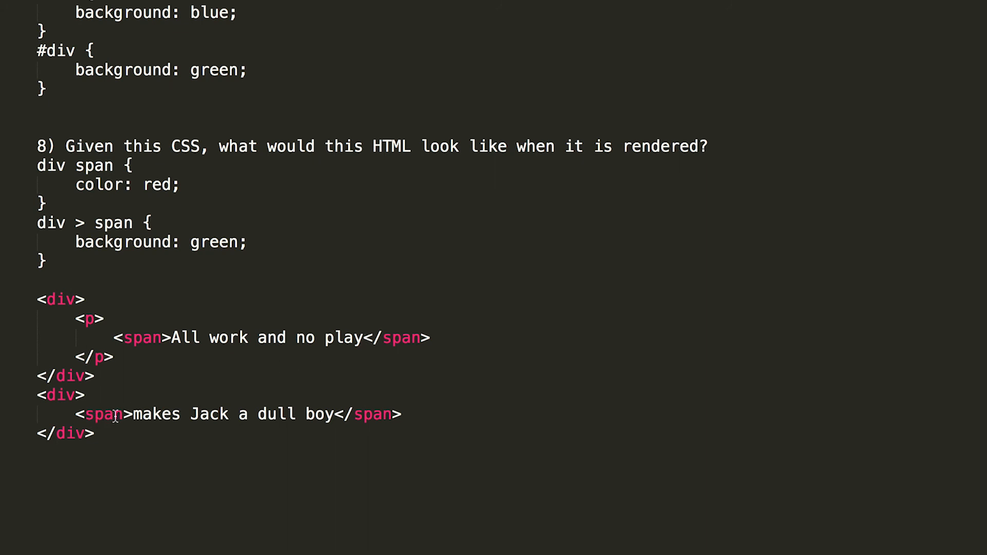
pyautogui.moveTo(60, 394)
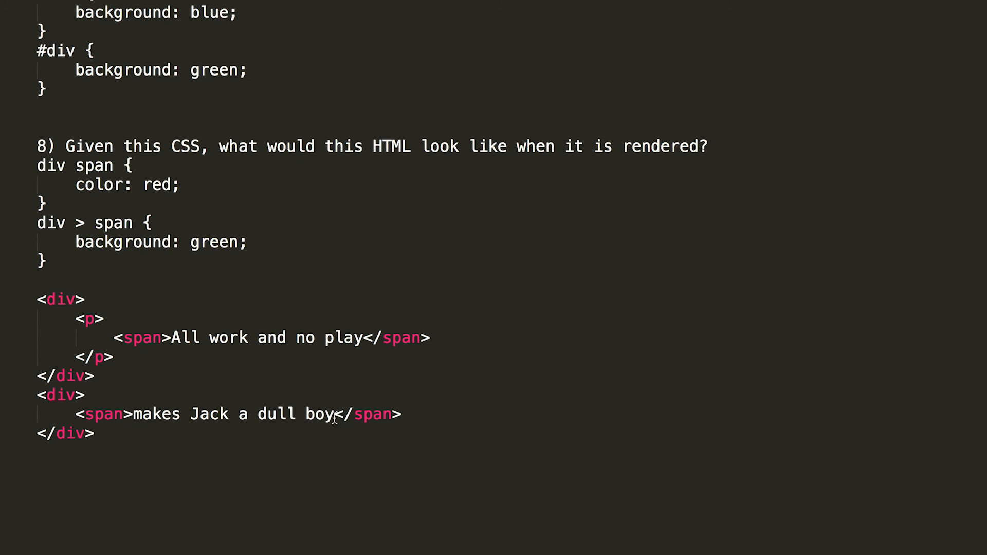
pyautogui.moveTo(60, 165)
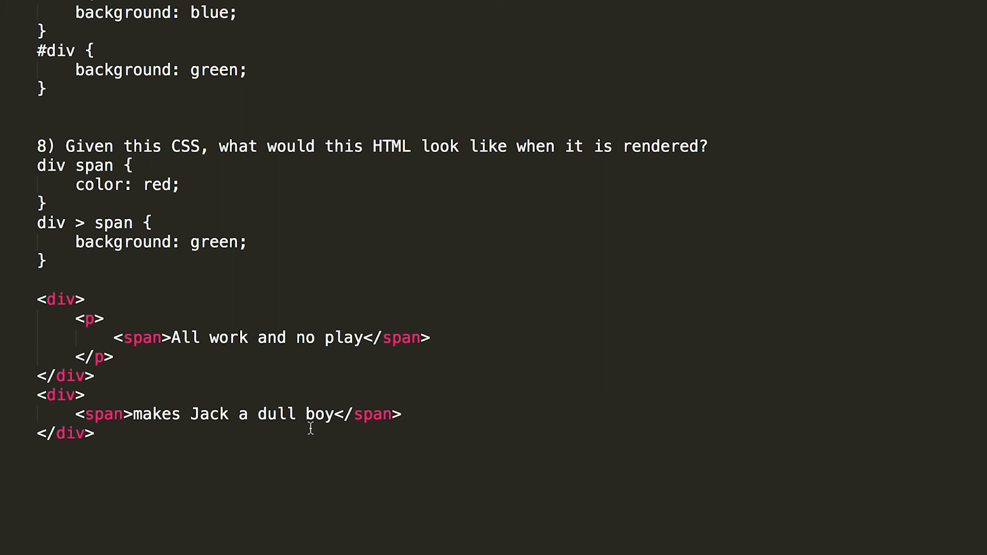
pyautogui.moveTo(41, 225)
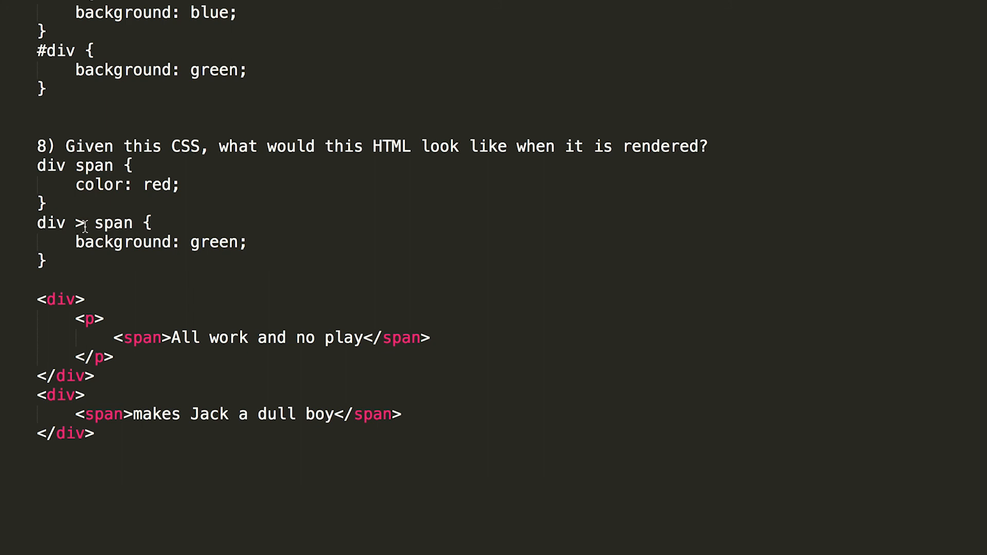
pyautogui.moveTo(237, 248)
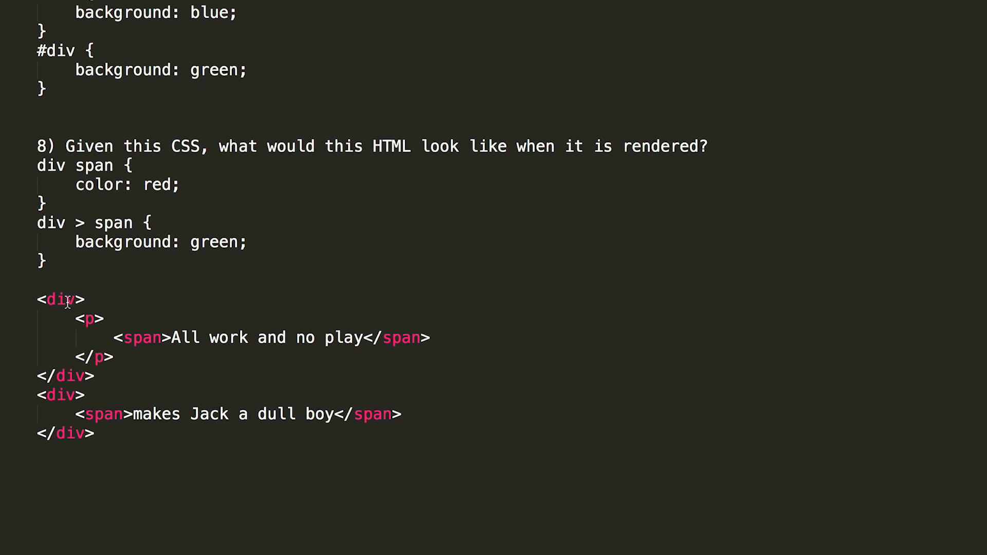
pyautogui.moveTo(144, 334)
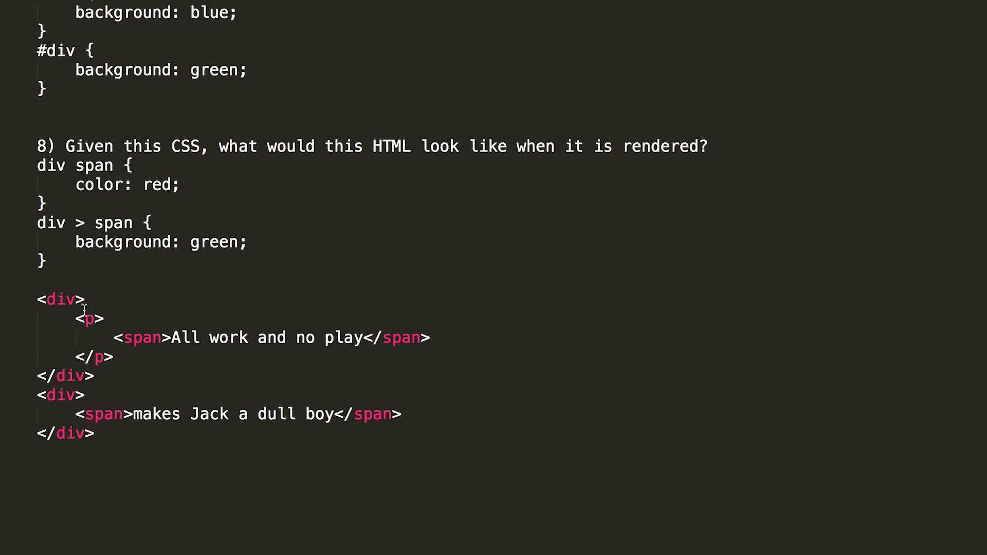
pyautogui.moveTo(60, 299)
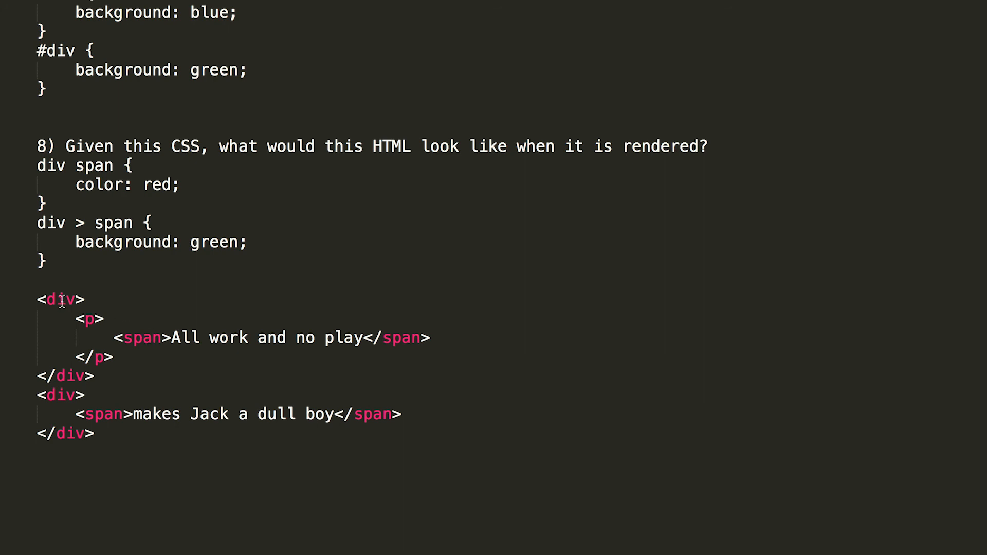
pyautogui.moveTo(94, 318)
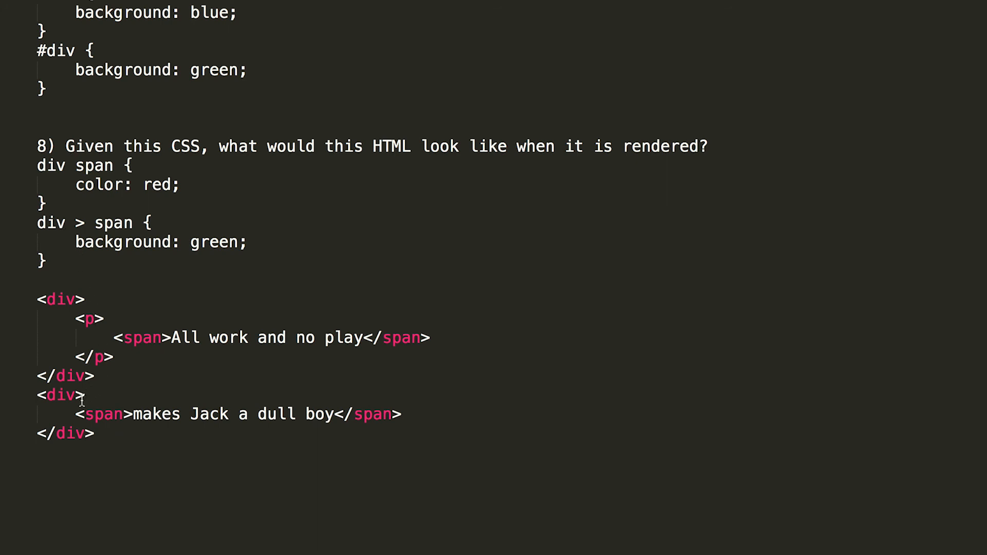
pyautogui.moveTo(93, 423)
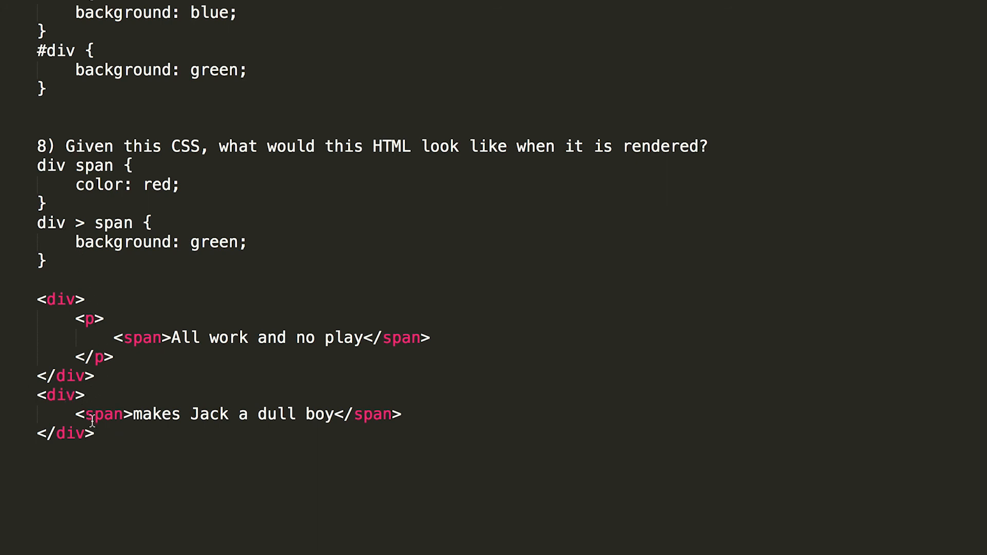